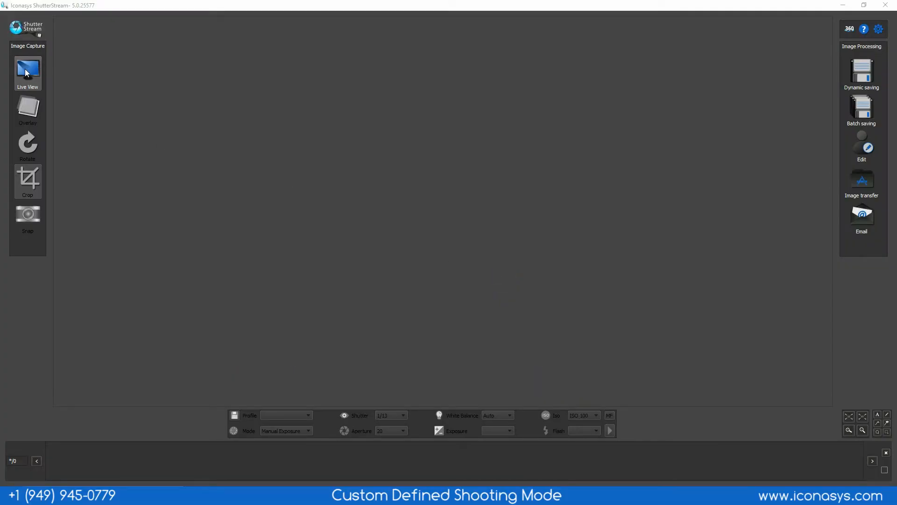
Start the live camera preview of the empty white shooting area.
left_click(27, 69)
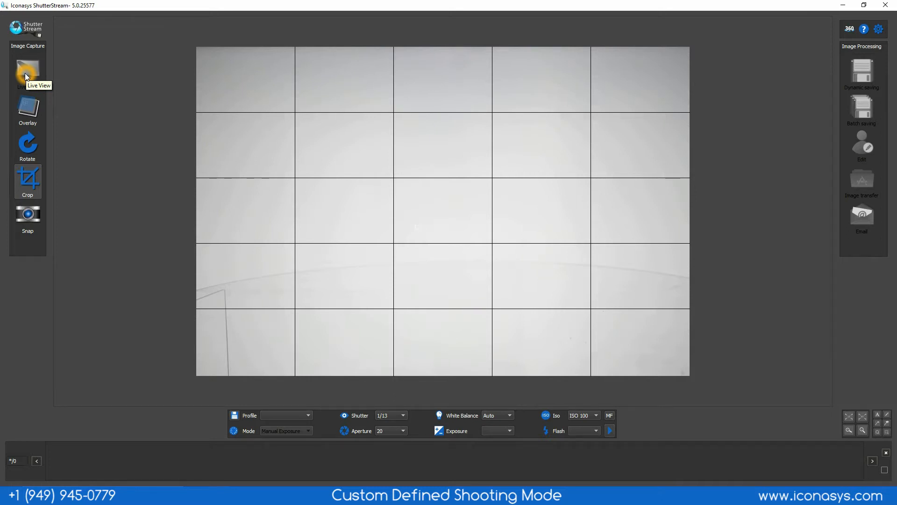
With the shoe placed, slow the shutter speed to 1/5 and then to 1/4.
left_click(27, 73)
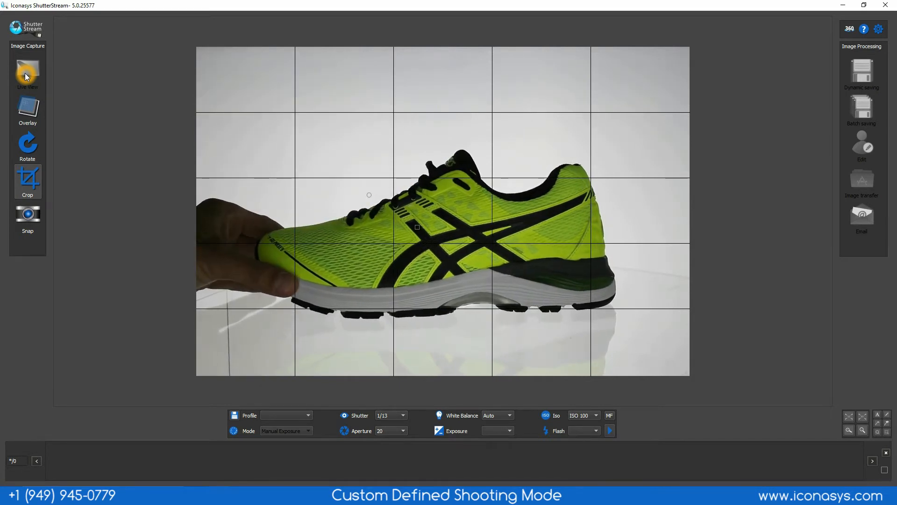
left_click(27, 72)
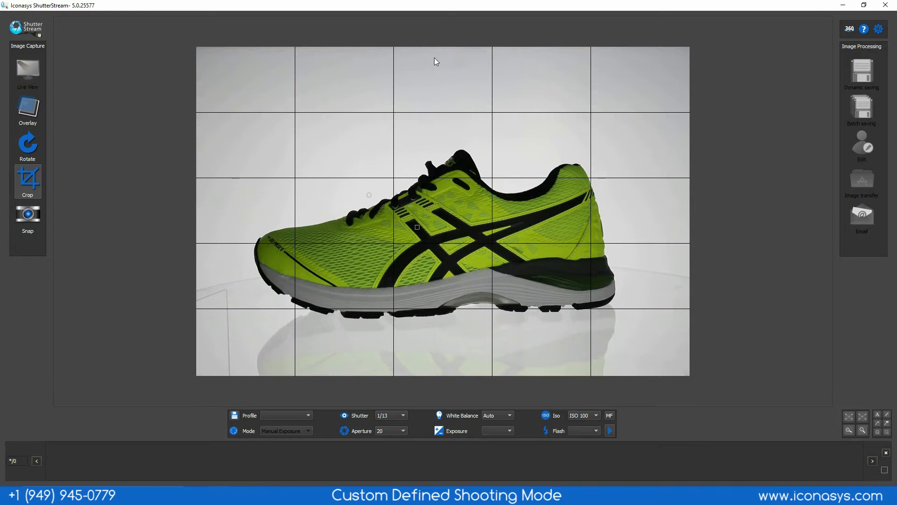
left_click(407, 415)
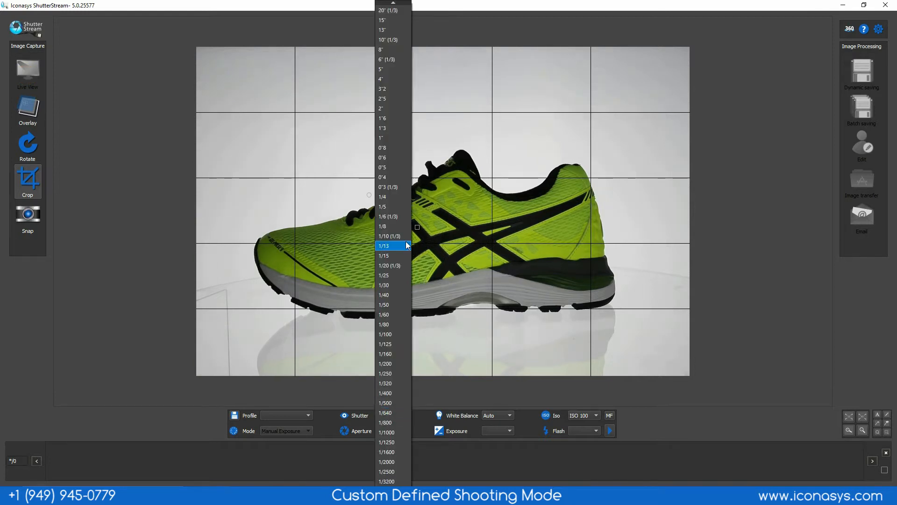
left_click(384, 207)
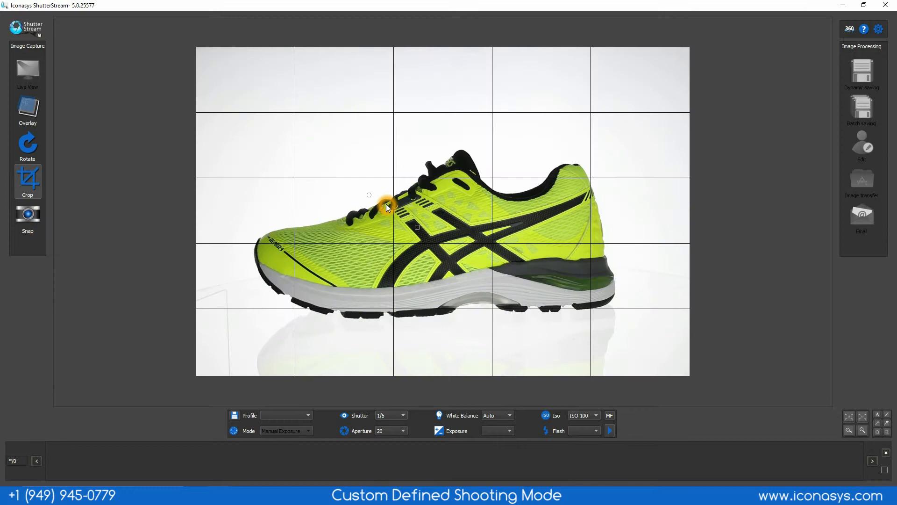
left_click(402, 414)
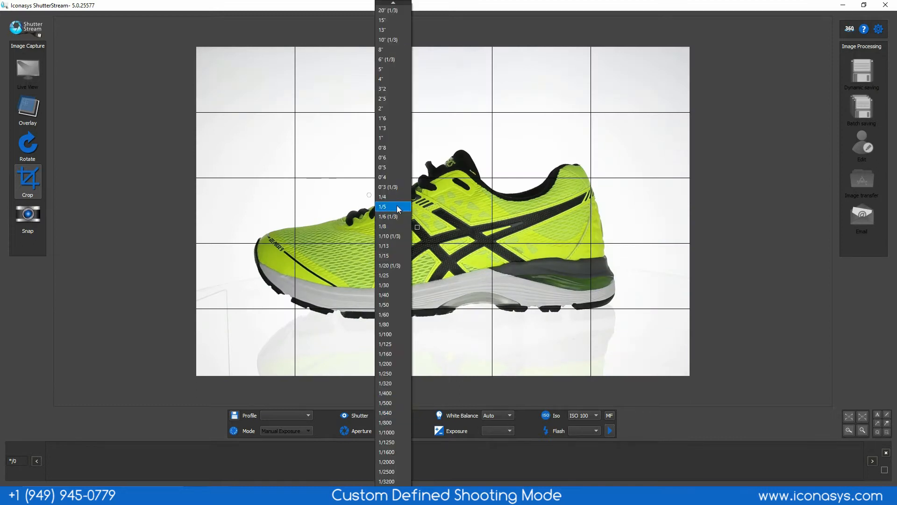
left_click(381, 197)
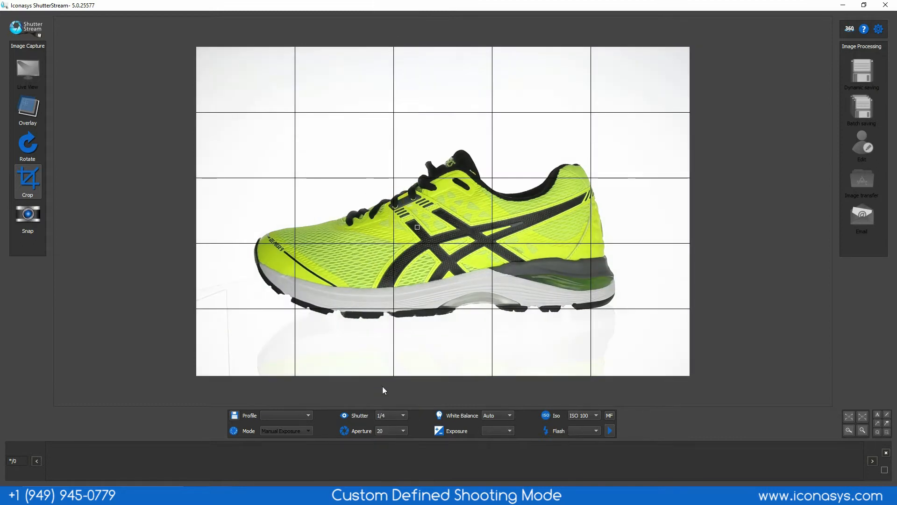
mouse_move(601, 418)
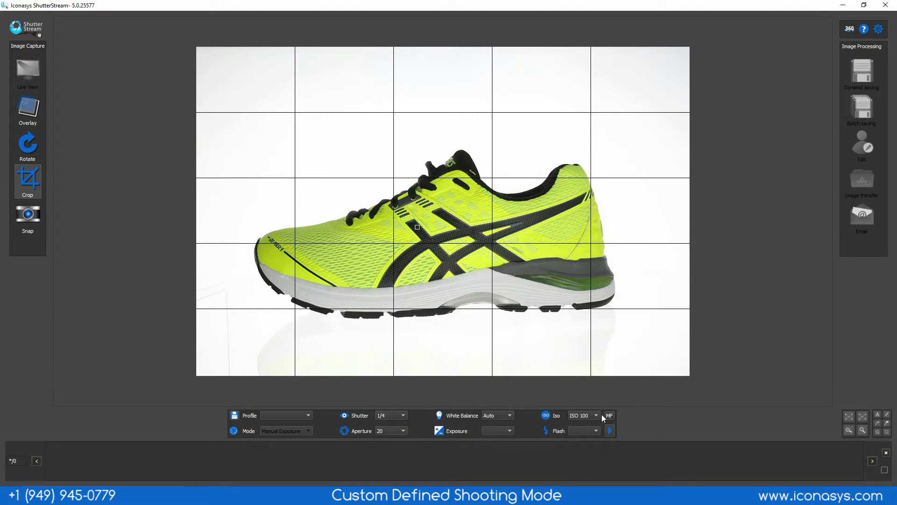
Zoom into the shoe's detail, nudge the lens until sharp, then zoom back out and close MF.
left_click(610, 430)
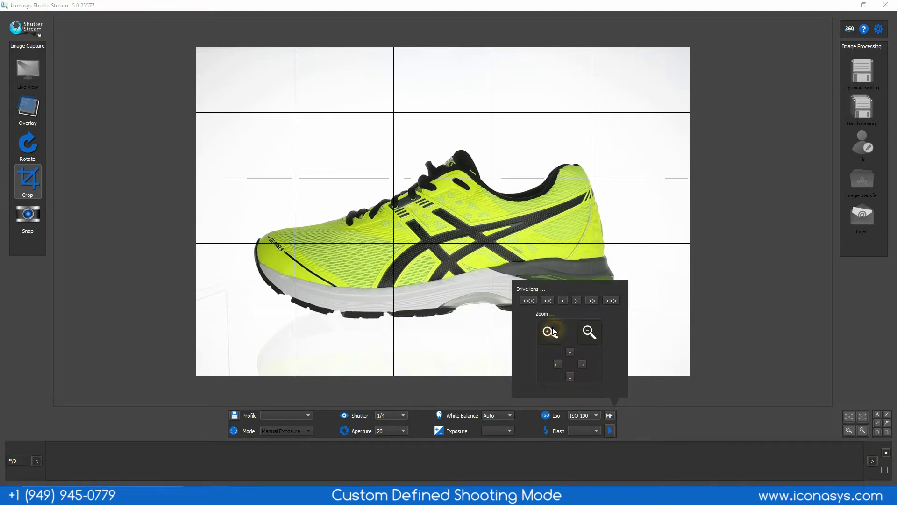
left_click(549, 331)
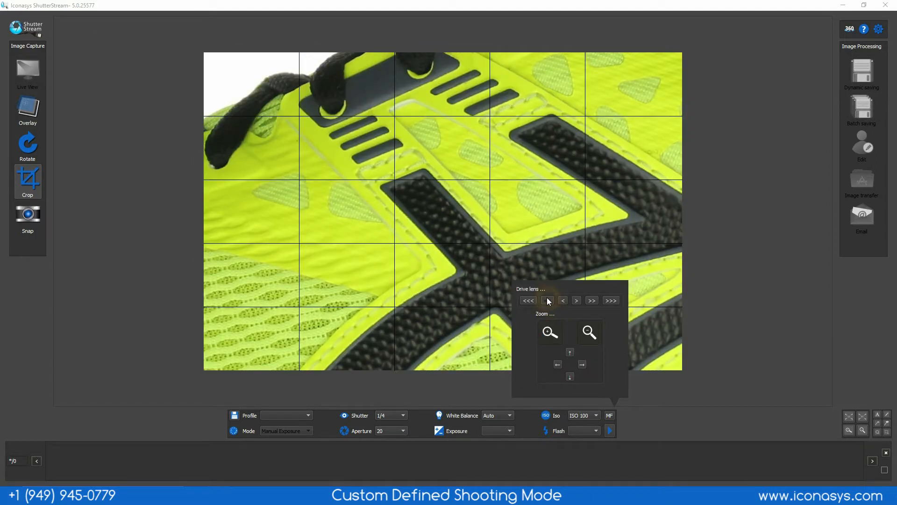
left_click(549, 300)
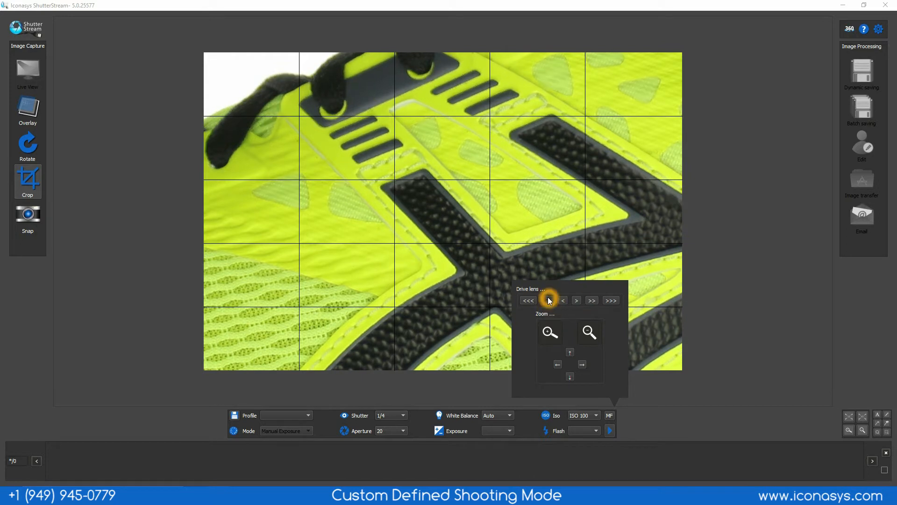
left_click(575, 300)
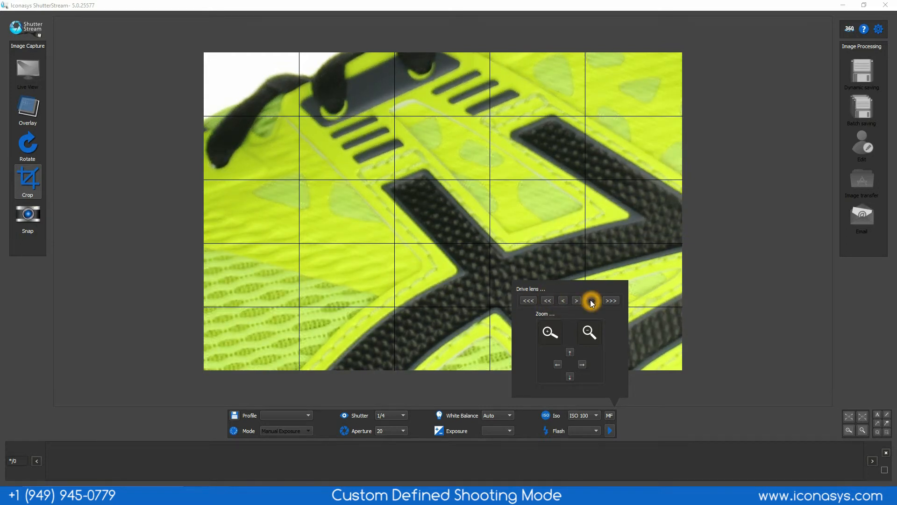
left_click(576, 300)
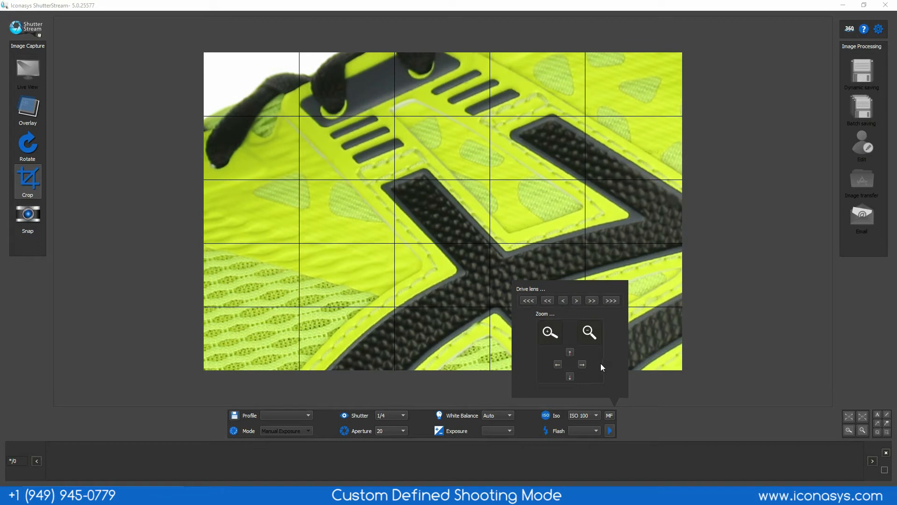
left_click(588, 333)
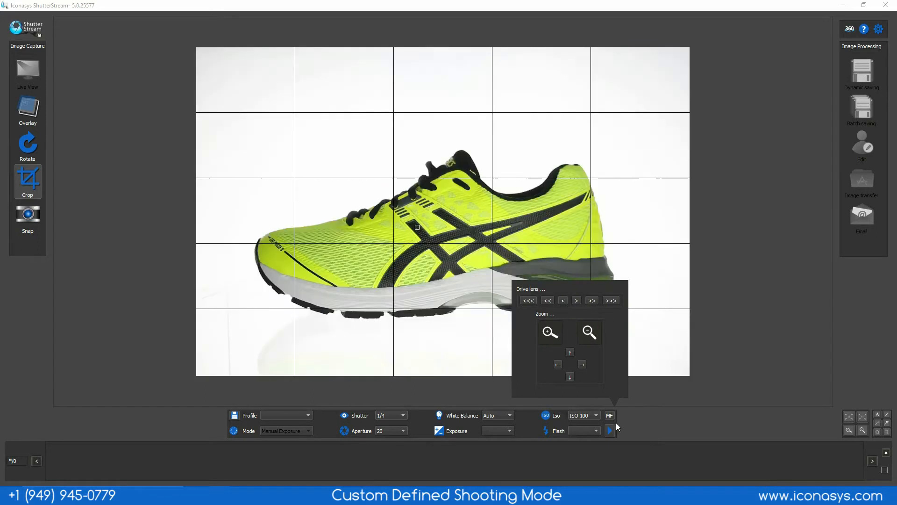
left_click(747, 352)
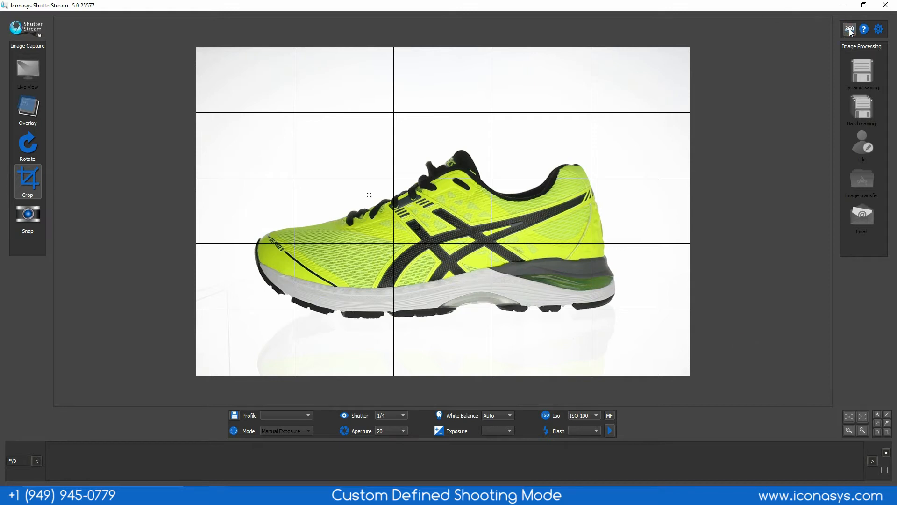
Bring up the 360 turntable settings and choose the Platinum MID model.
left_click(850, 29)
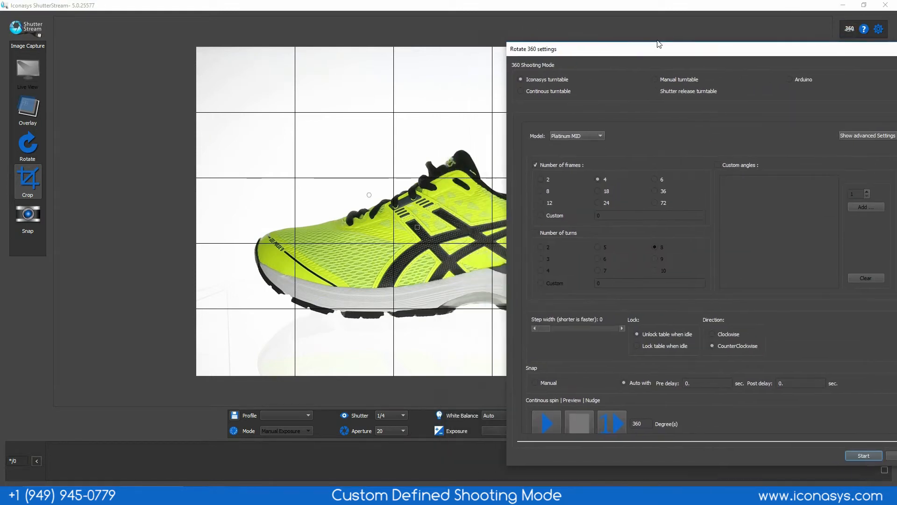
left_click(576, 136)
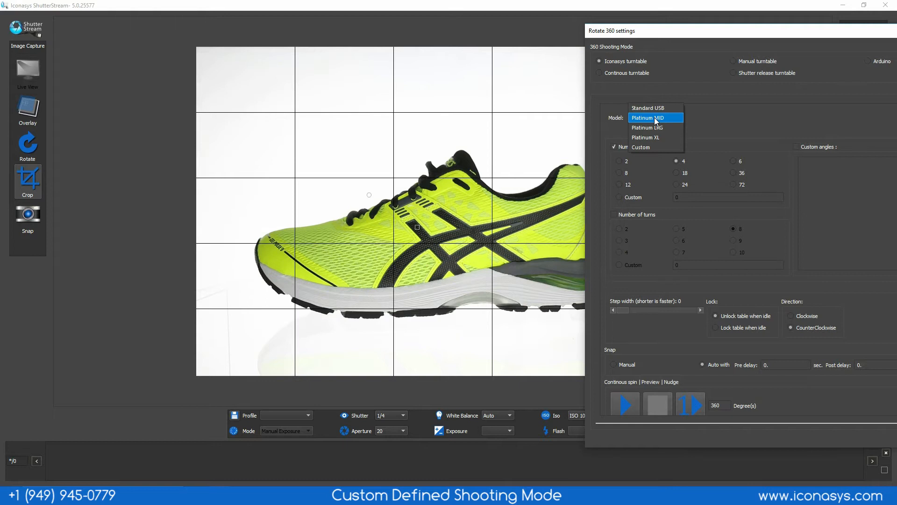
left_click(647, 118)
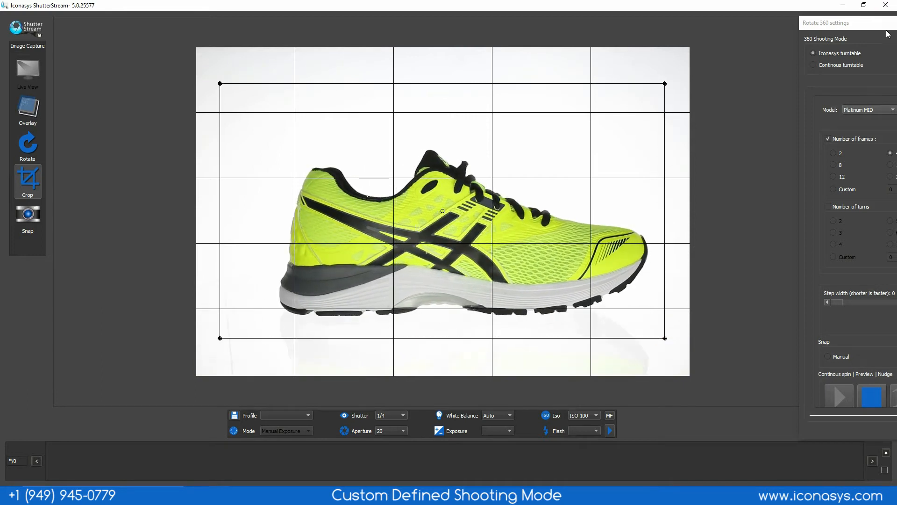
Spin the turntable continuously, enlarge the crop frame, and stop at the left-facing side profile.
left_click(871, 396)
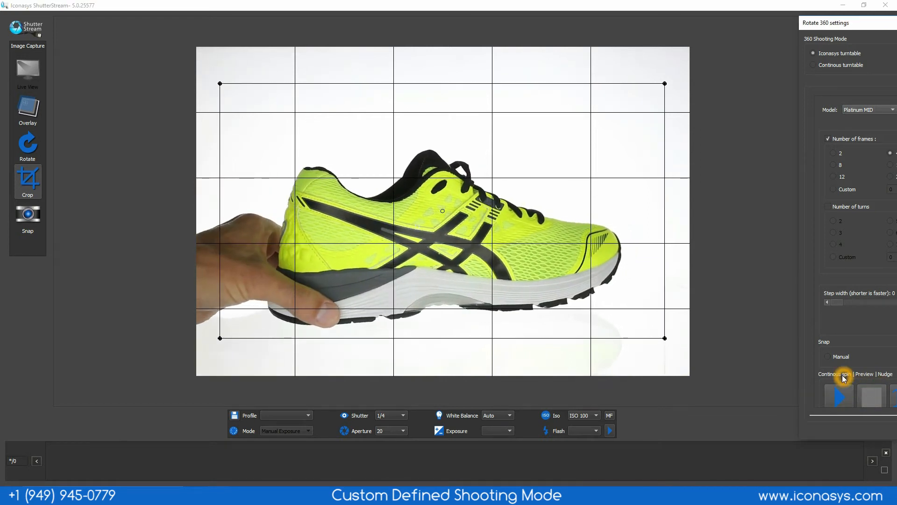
left_click(838, 396)
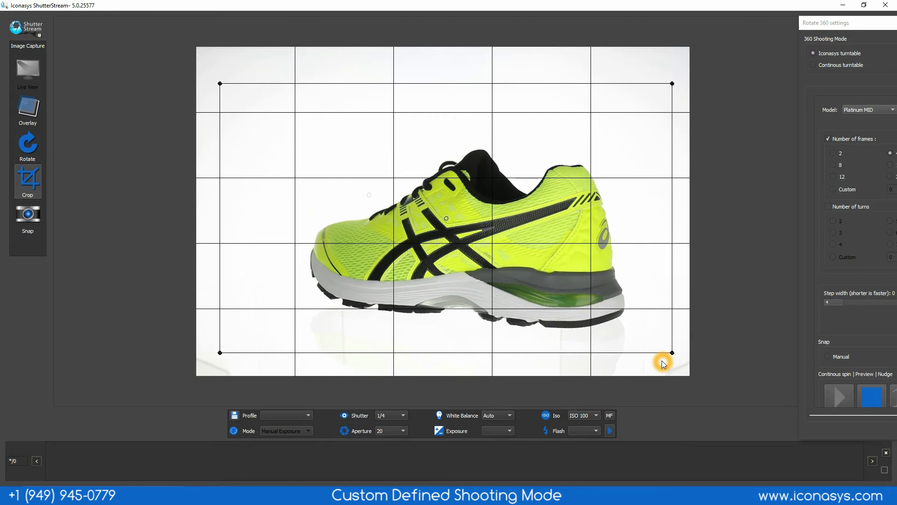
left_click(871, 397)
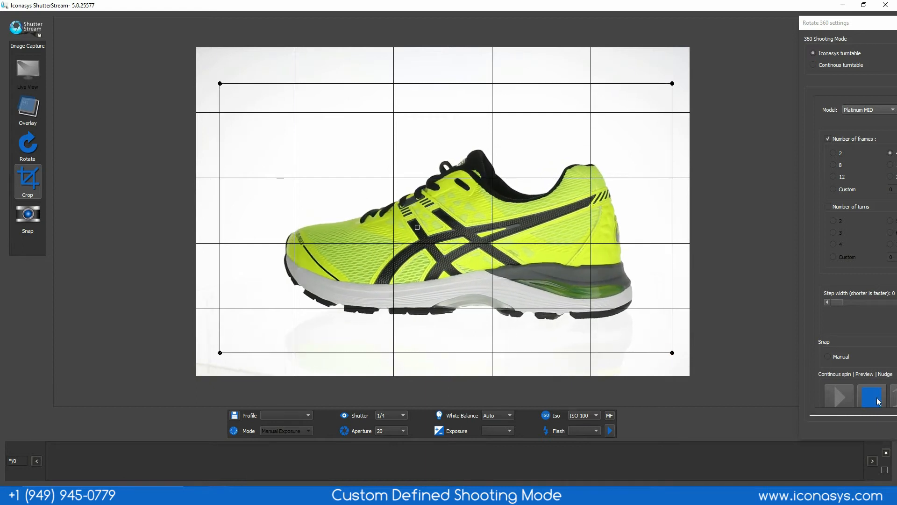
left_click(872, 396)
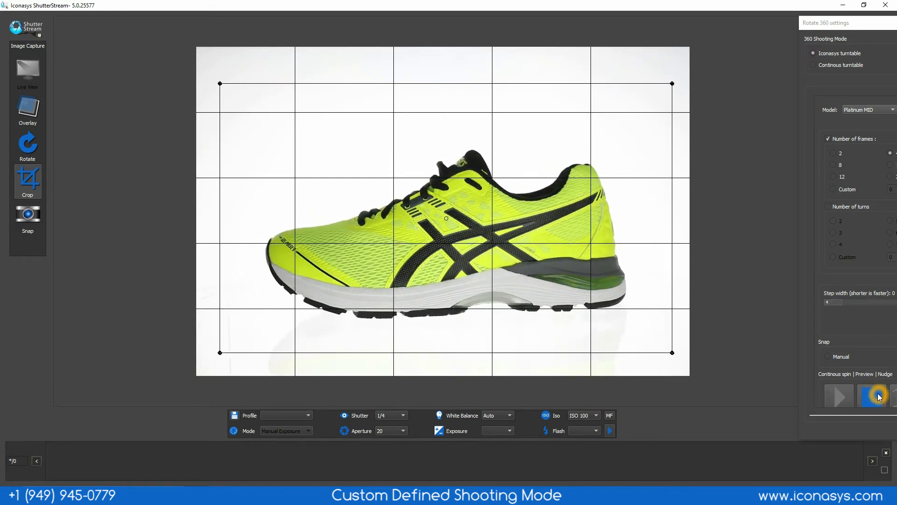
left_click(879, 397)
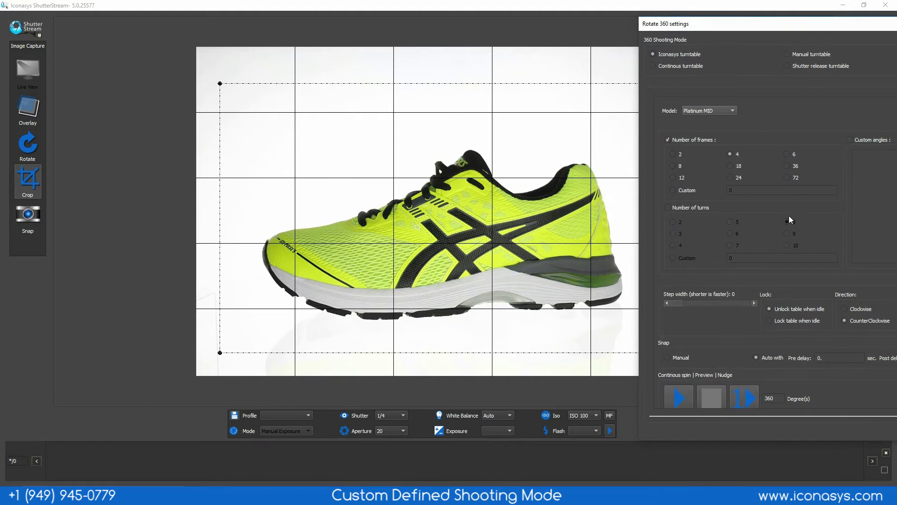
Enable custom angles rotating counter-clockwise and add 45 degrees as the first angle.
left_click(788, 221)
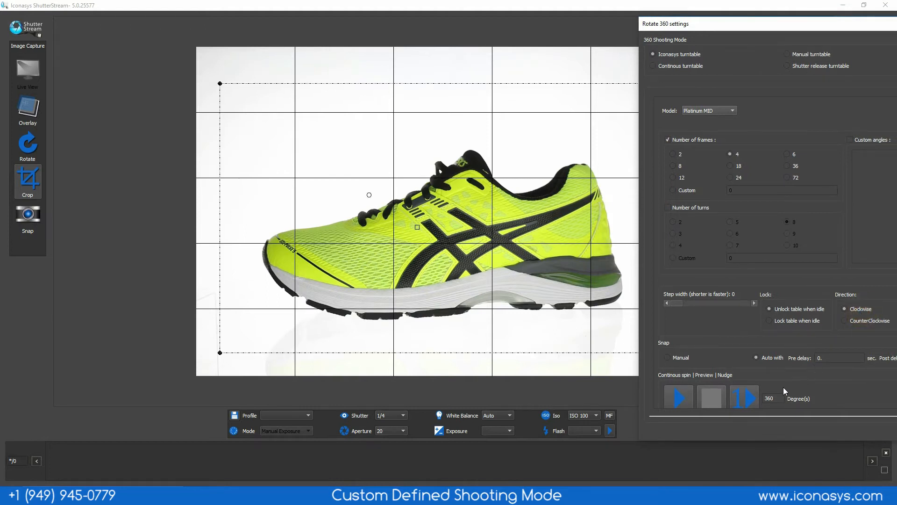
scroll("up", 3)
type("10")
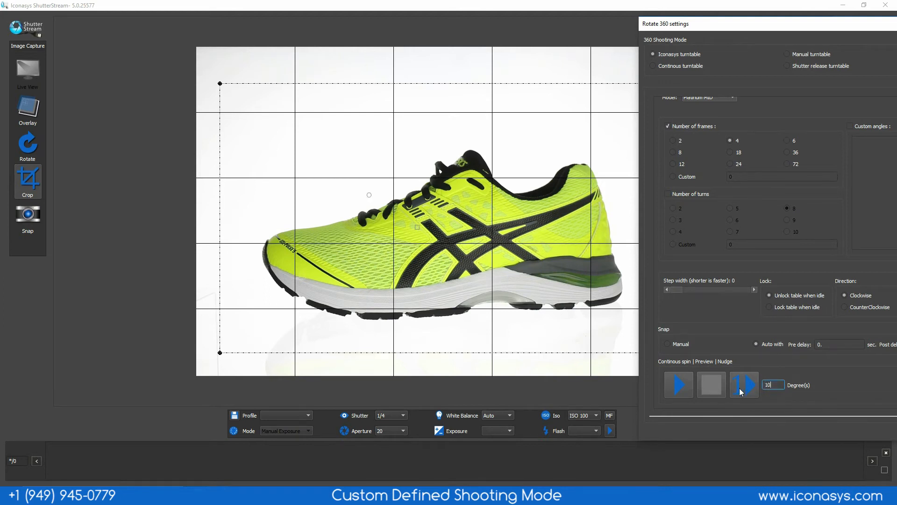
left_click(744, 384)
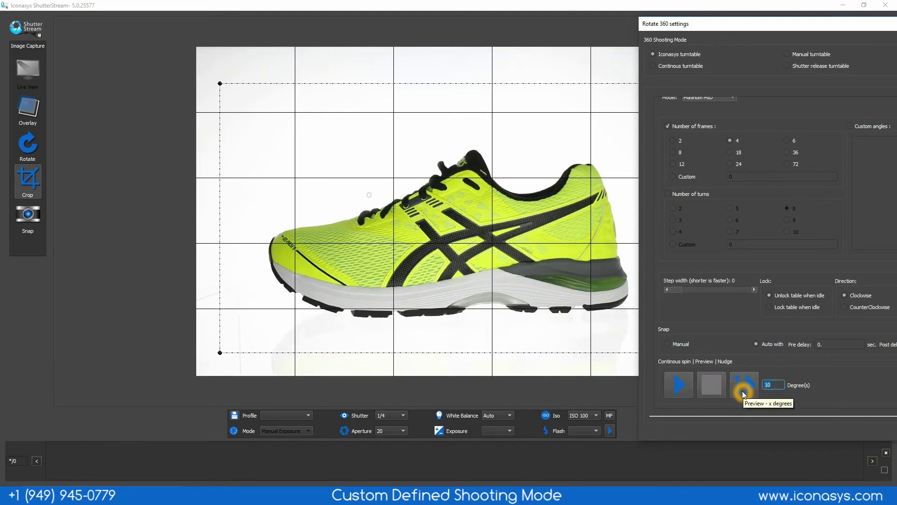
left_click(744, 384)
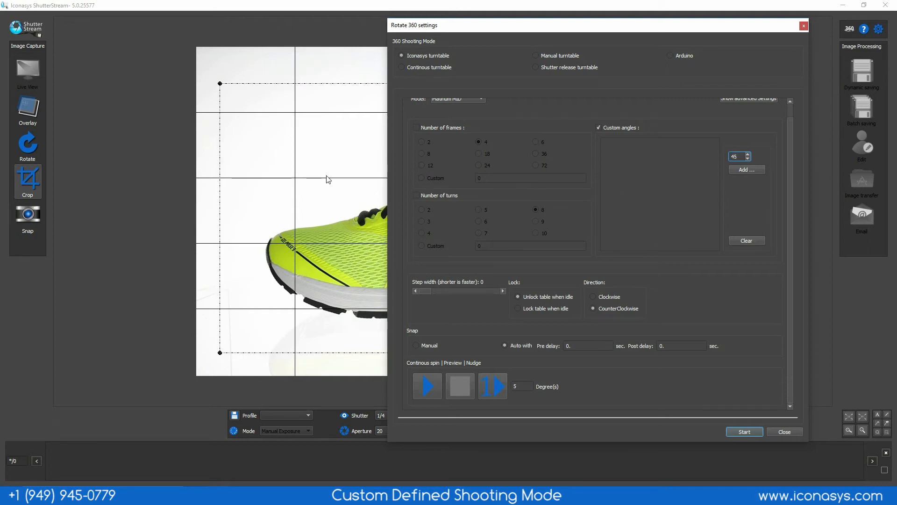
left_click(747, 169)
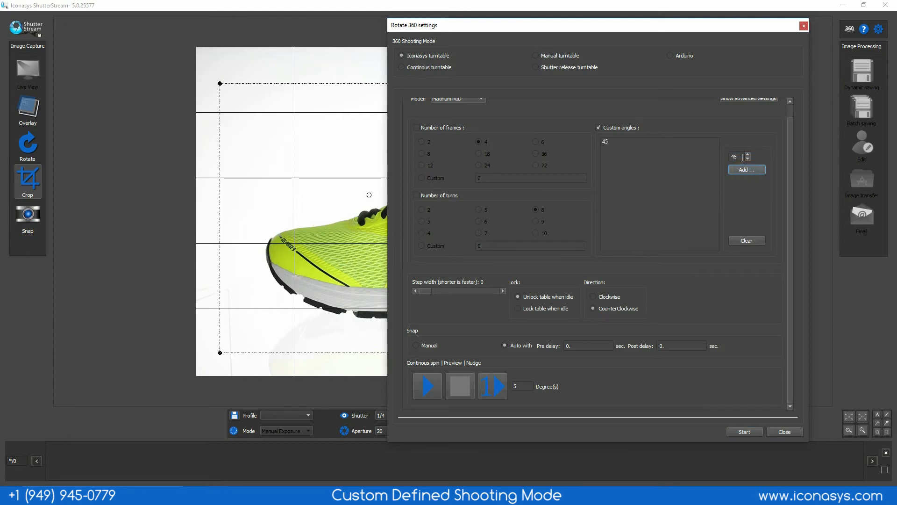
Add 90, 180 and 270 degrees to the custom angle list.
left_click(746, 169)
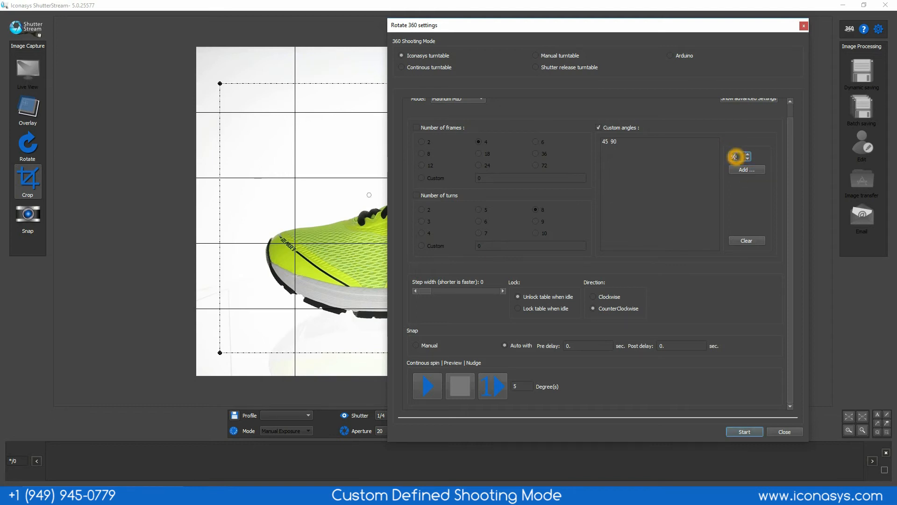
left_click(747, 170)
type("270")
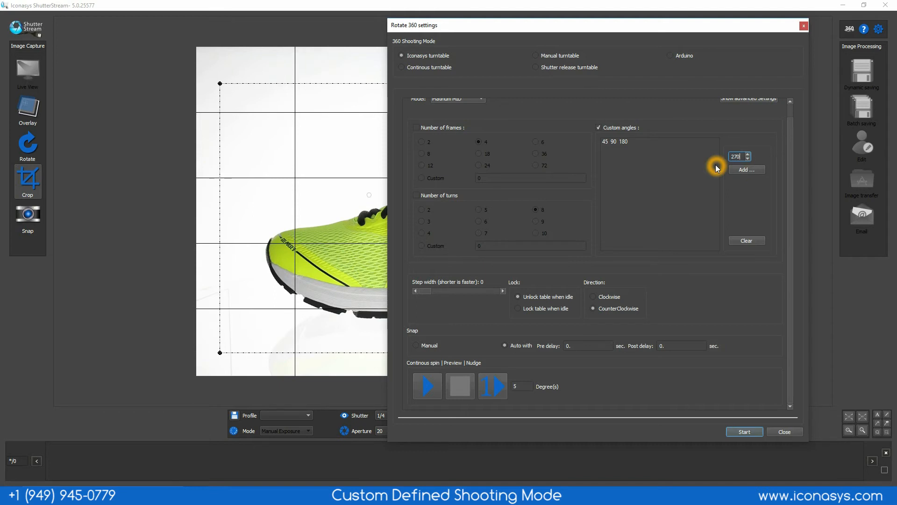
left_click(747, 169)
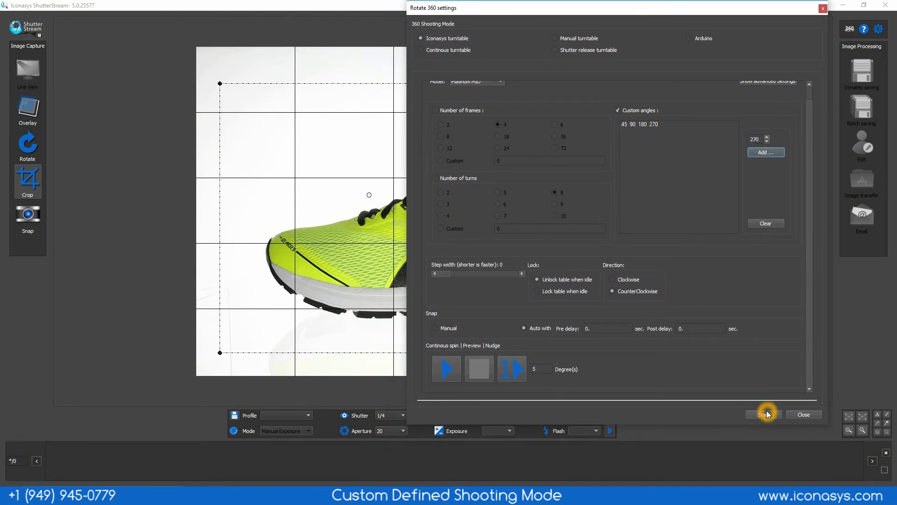
Start the 360 capture so five shoe angles are shot at the custom angles.
left_click(762, 414)
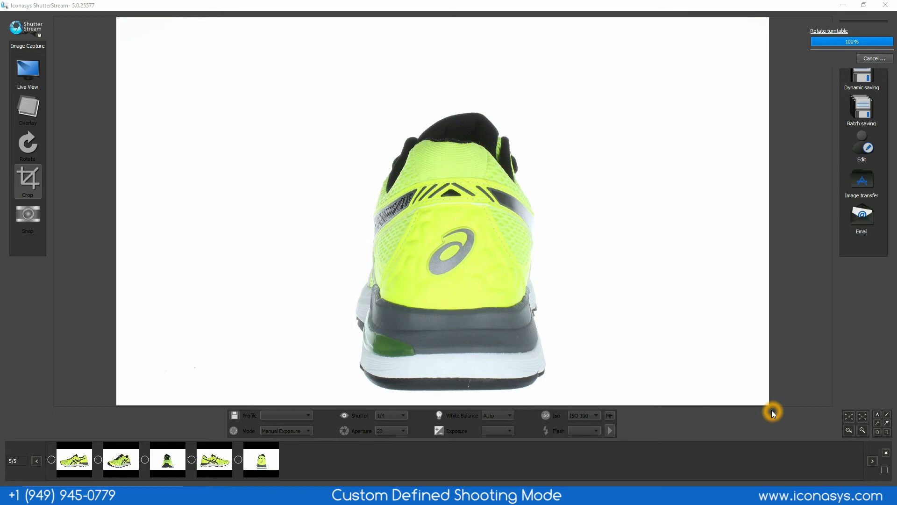
mouse_move(777, 392)
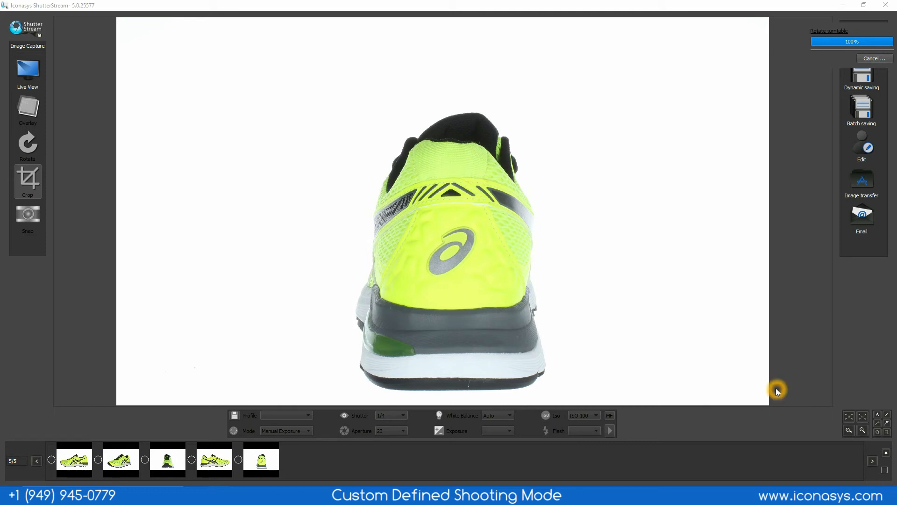
mouse_move(535, 190)
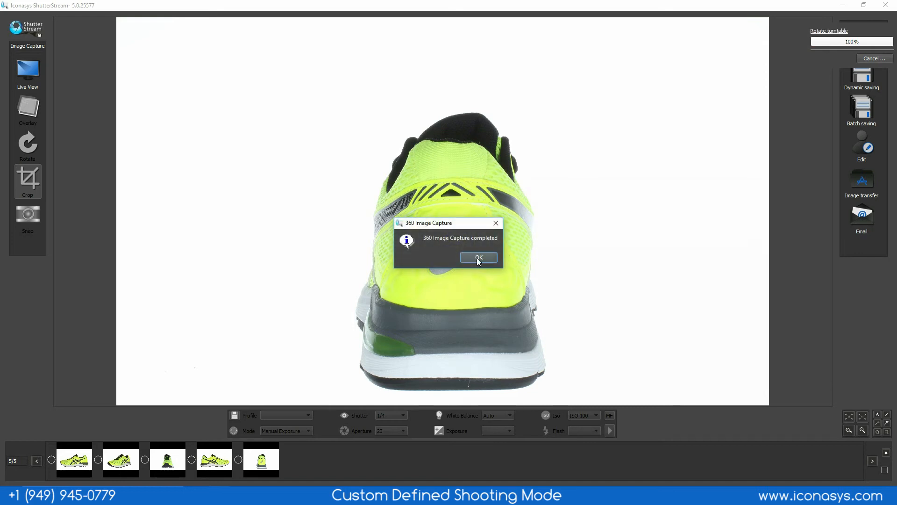
Dismiss the completion notice and snap a top-down photo of the shoe.
left_click(479, 257)
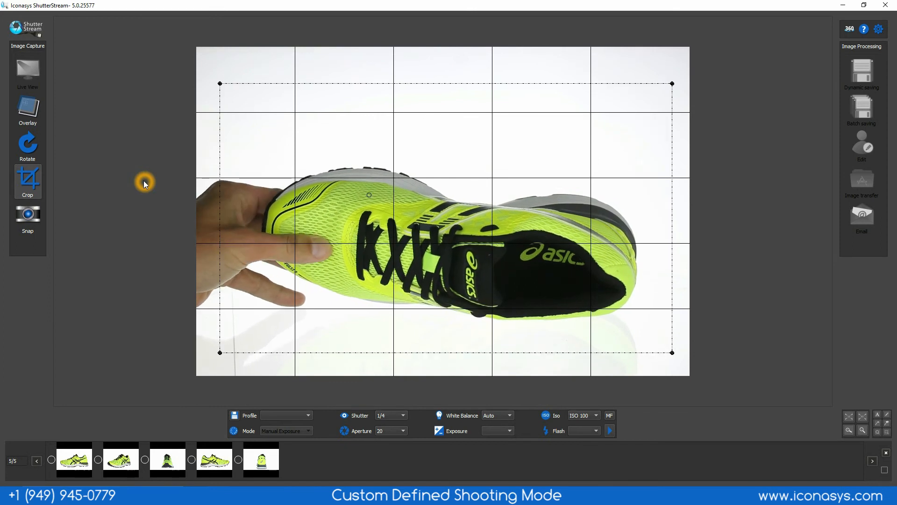
left_click(27, 215)
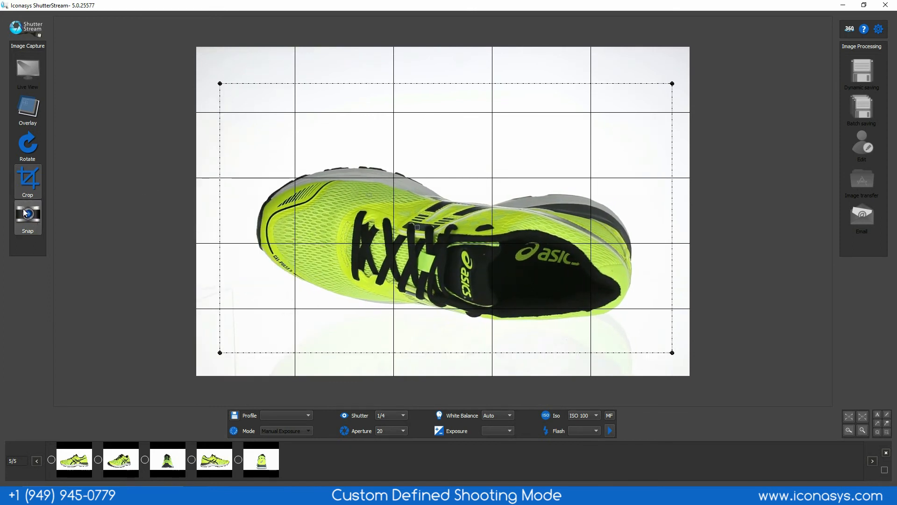
left_click(27, 216)
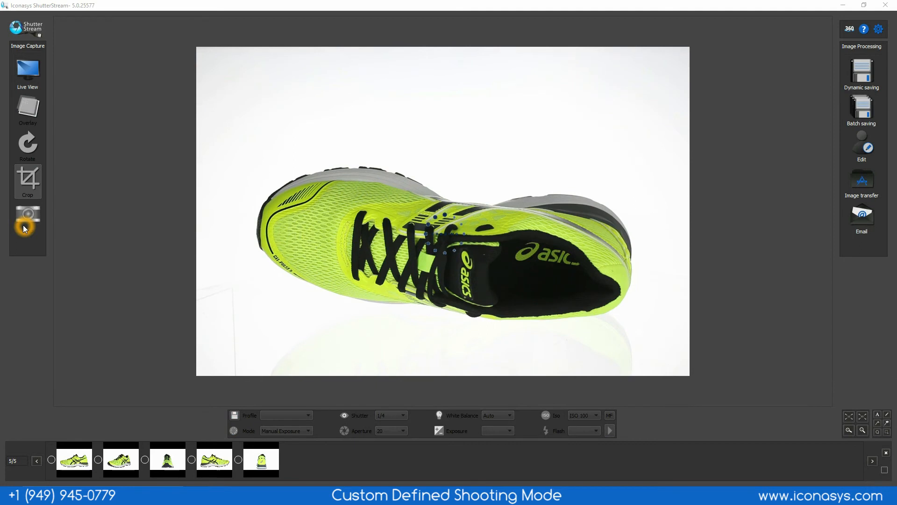
left_click(27, 222)
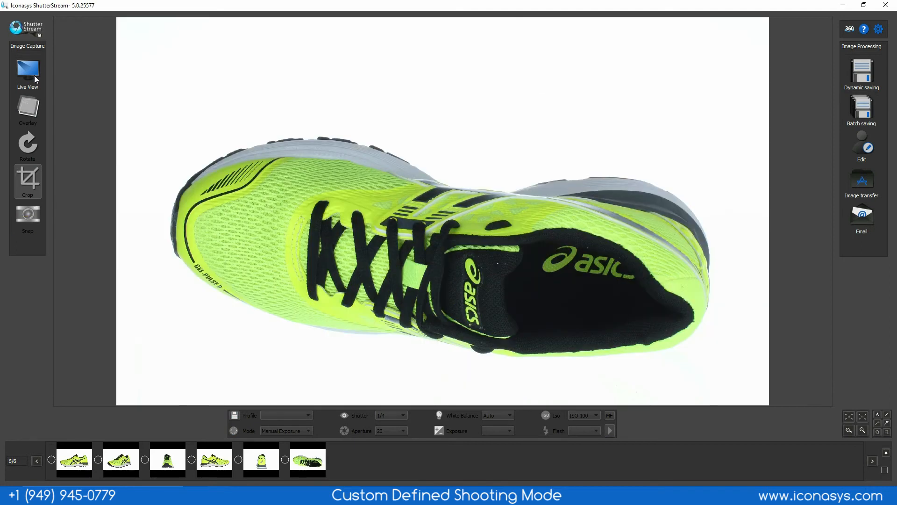
Return to live view and snap a photo of the flipped shoe's sole.
left_click(27, 68)
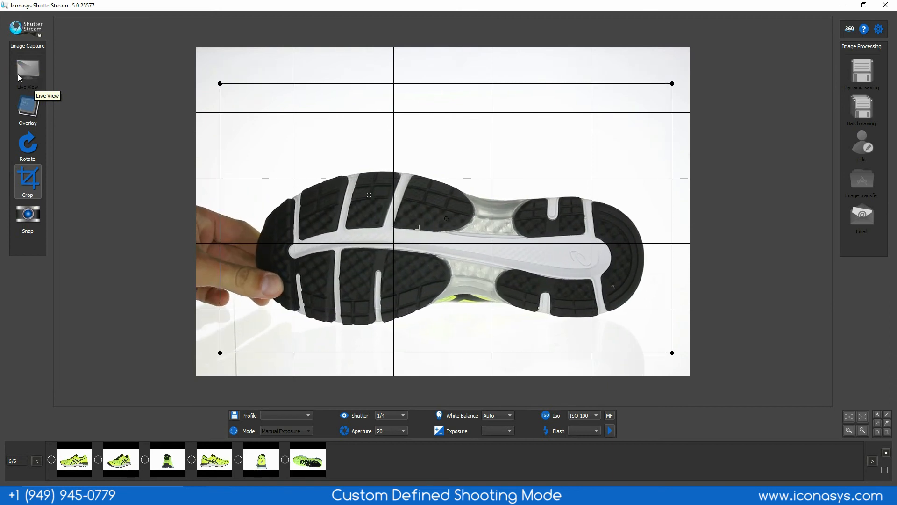
left_click(27, 216)
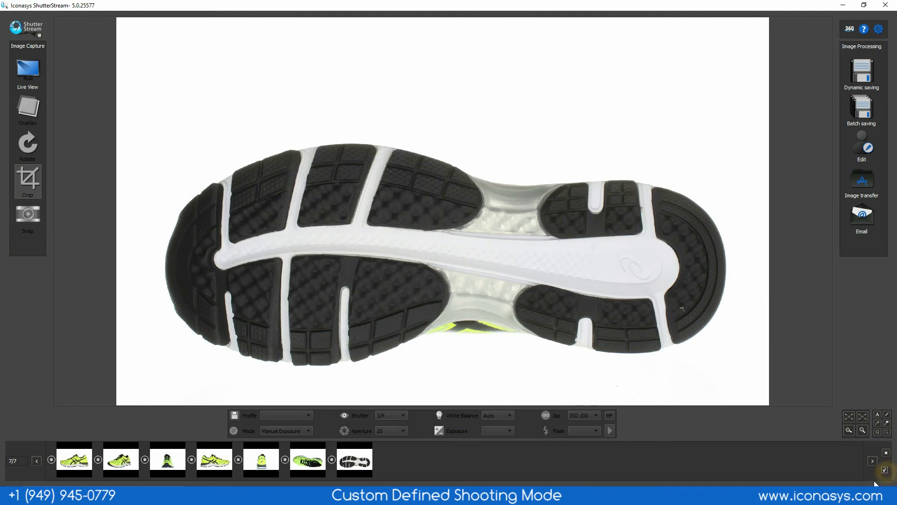
Raise the sharpness slightly in Edit and apply it to all seven images.
left_click(861, 139)
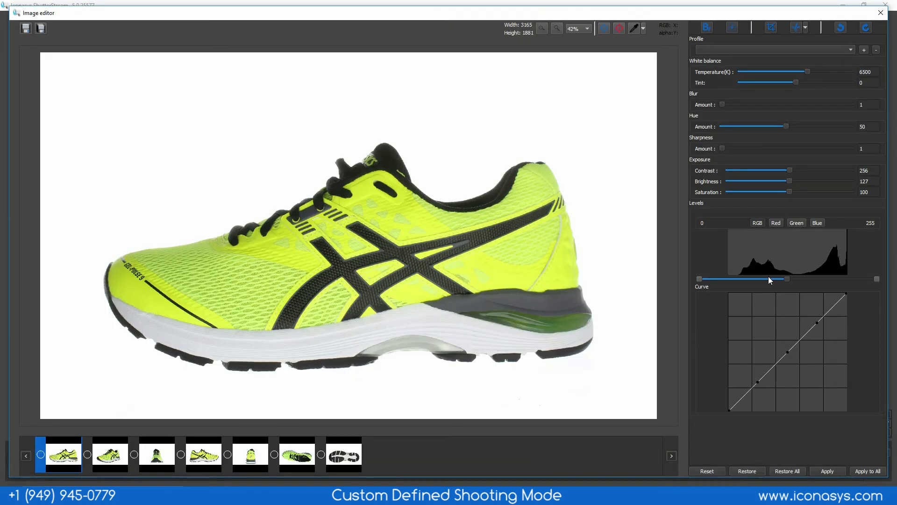
left_click(727, 148)
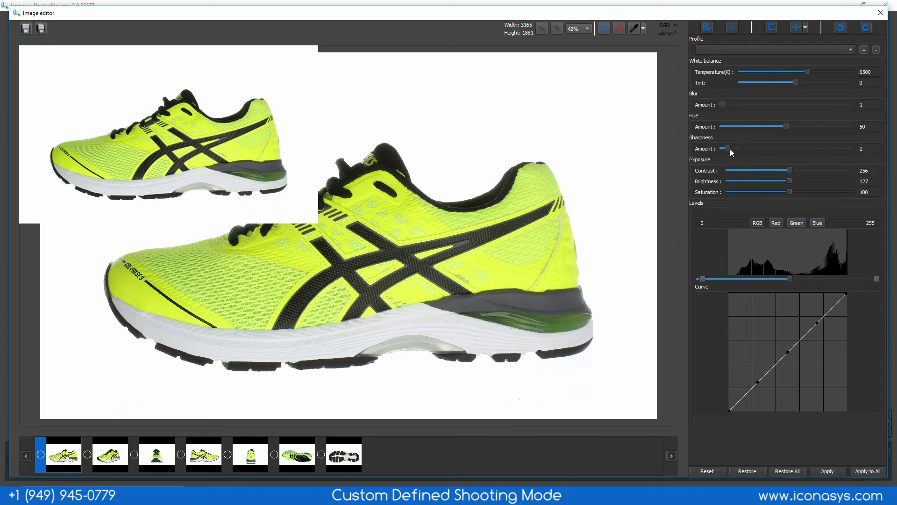
mouse_move(731, 146)
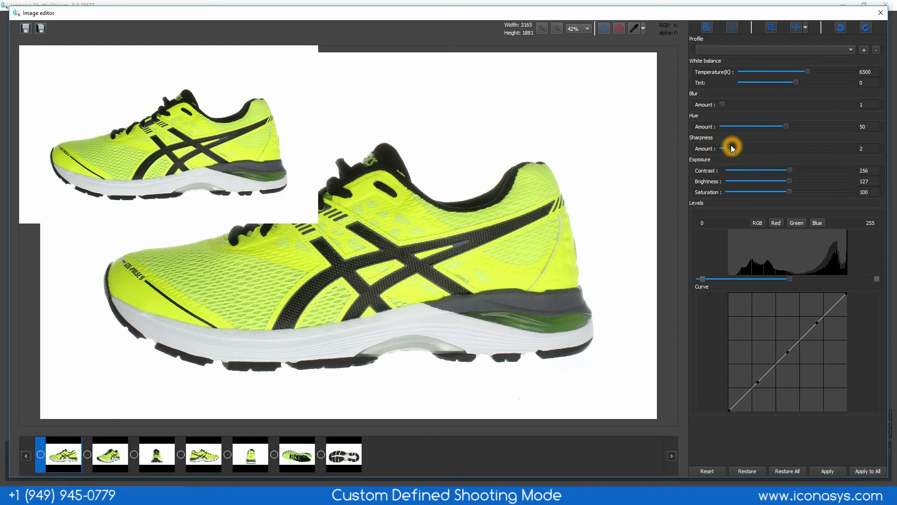
left_click(868, 471)
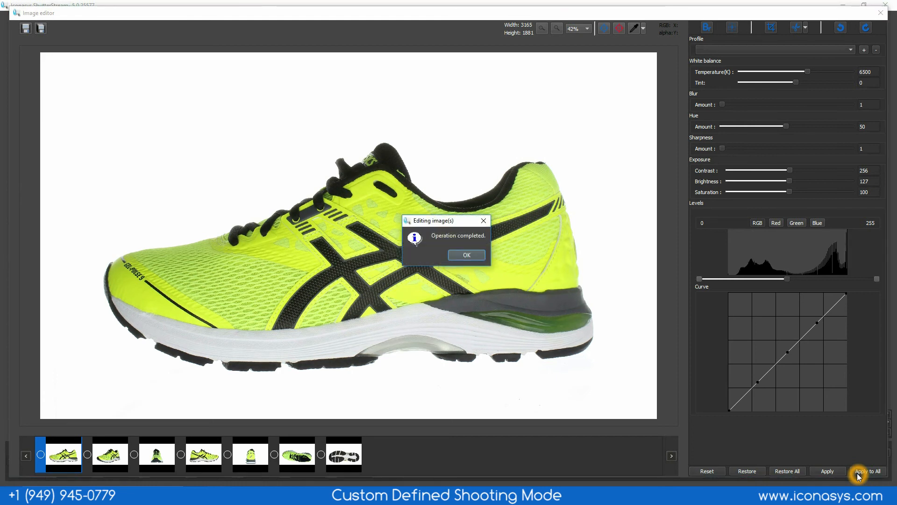
left_click(465, 254)
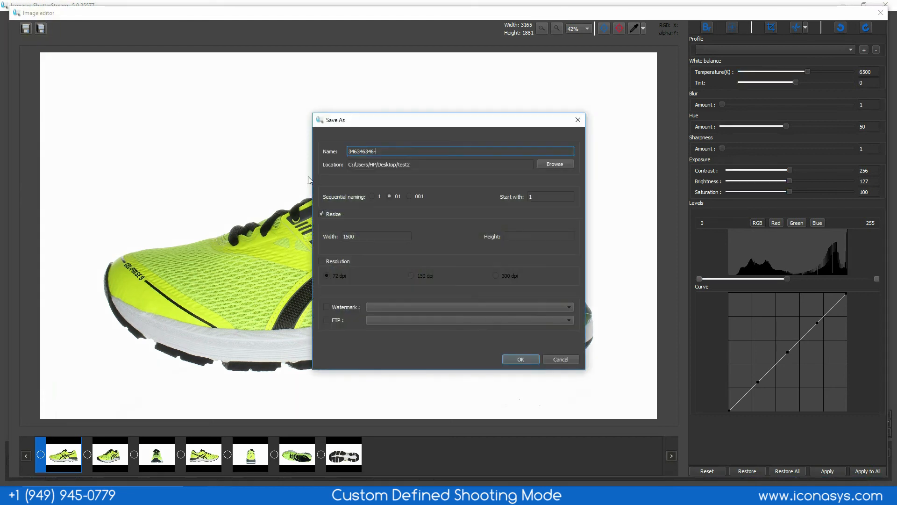
Save the edited shoe images named 235235235 with sequential numbers at 2000 px width.
type("235235235-")
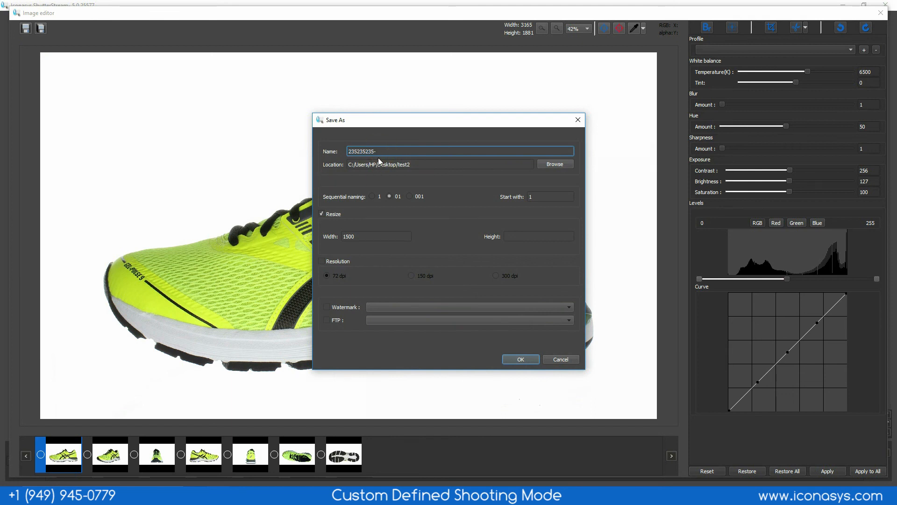
mouse_move(327, 217)
type("2000")
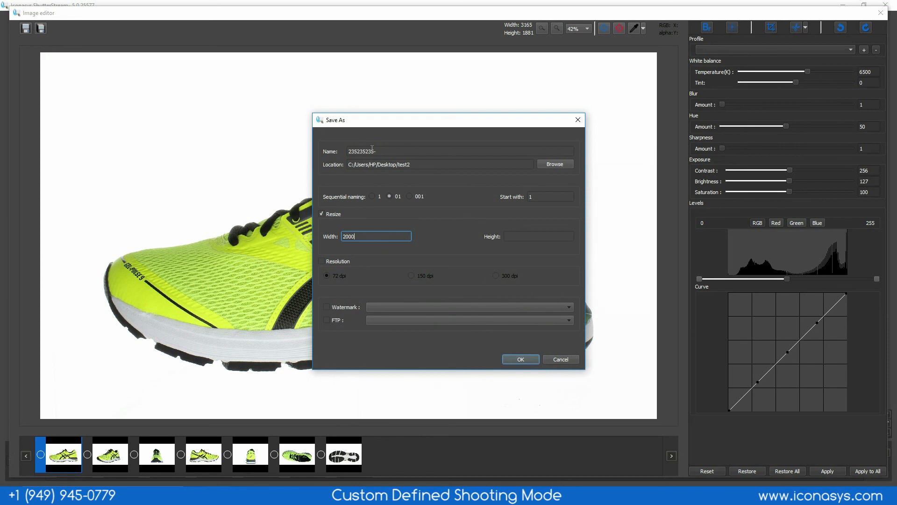
left_click(519, 359)
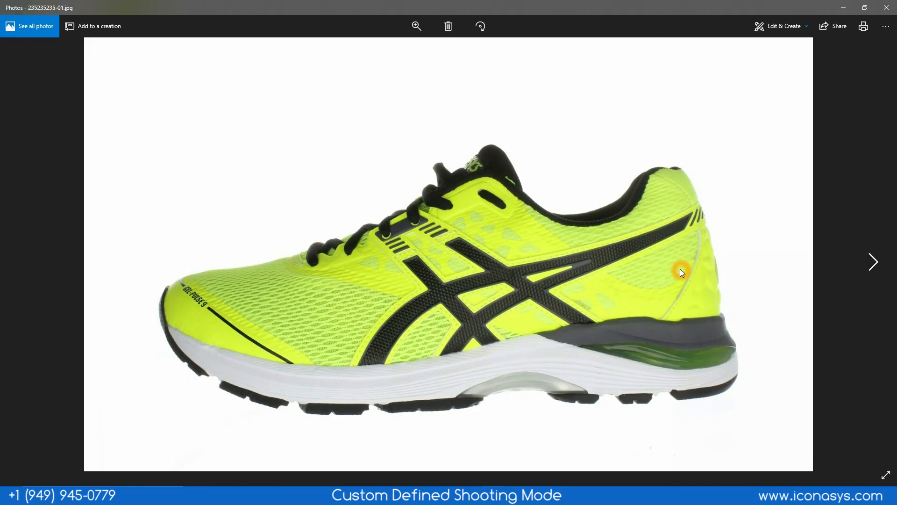
Step forward through the saved shoe JPEGs toward the front and top-down views.
left_click(873, 262)
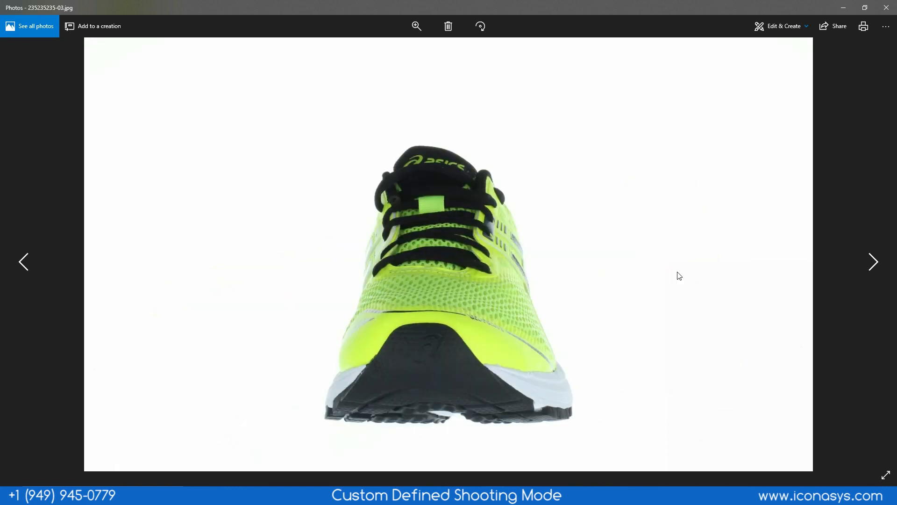
left_click(873, 262)
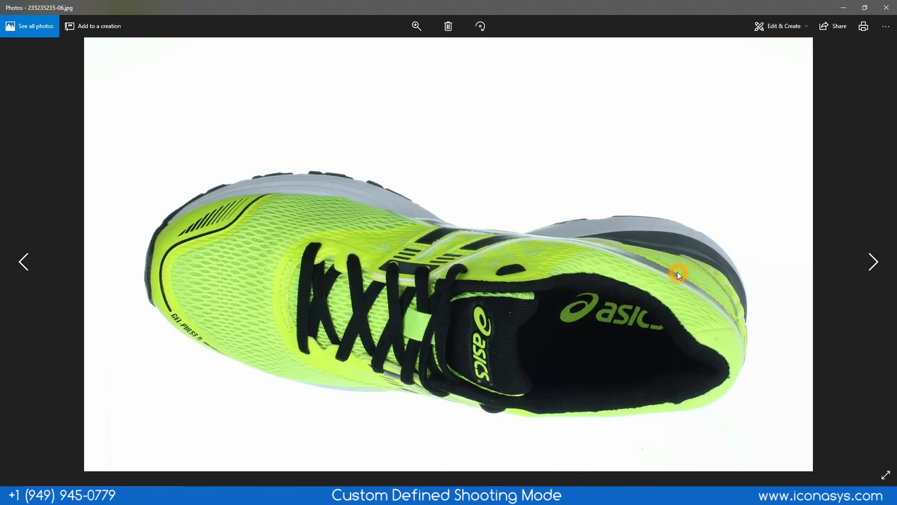